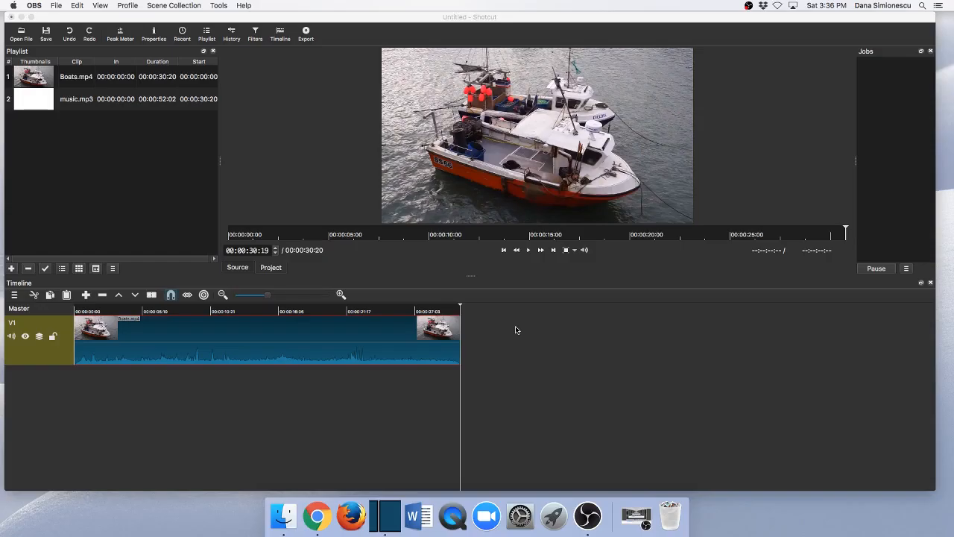
mouse_move(531, 331)
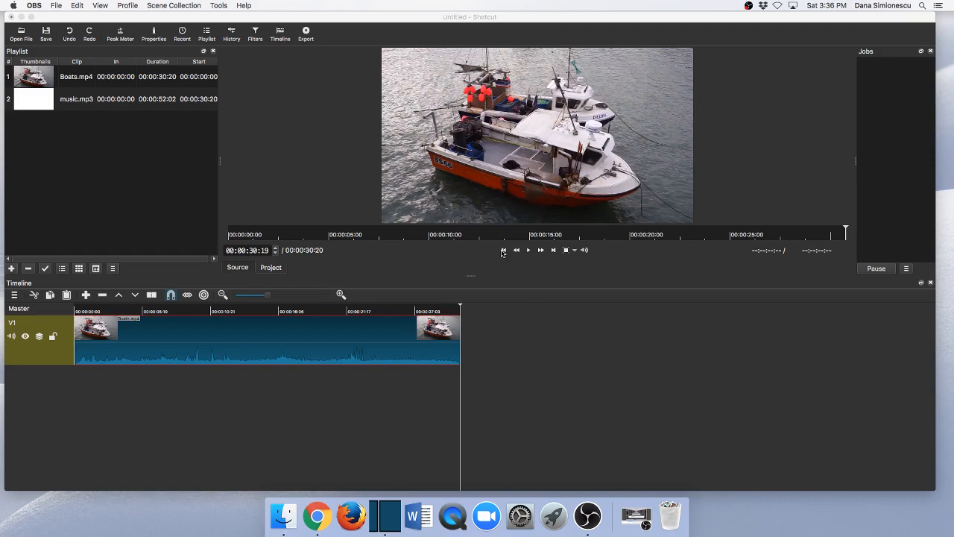
- Mute the V1 boat video track and play back to confirm it is silent
left_click(528, 250)
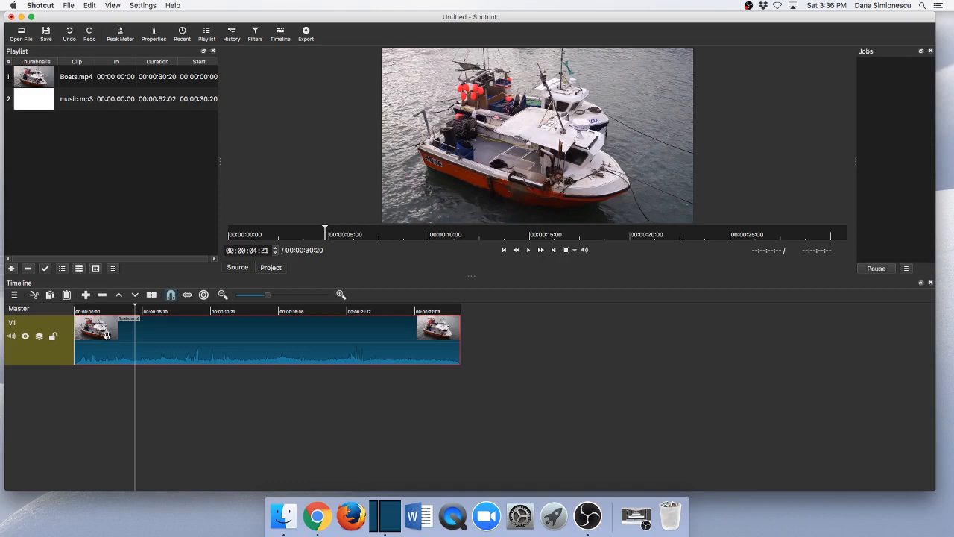
mouse_move(12, 337)
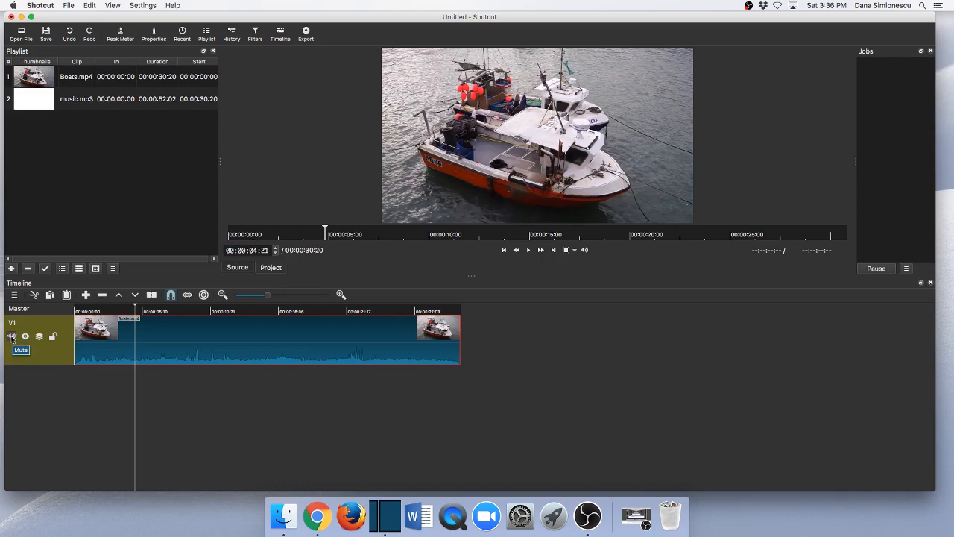
left_click(13, 337)
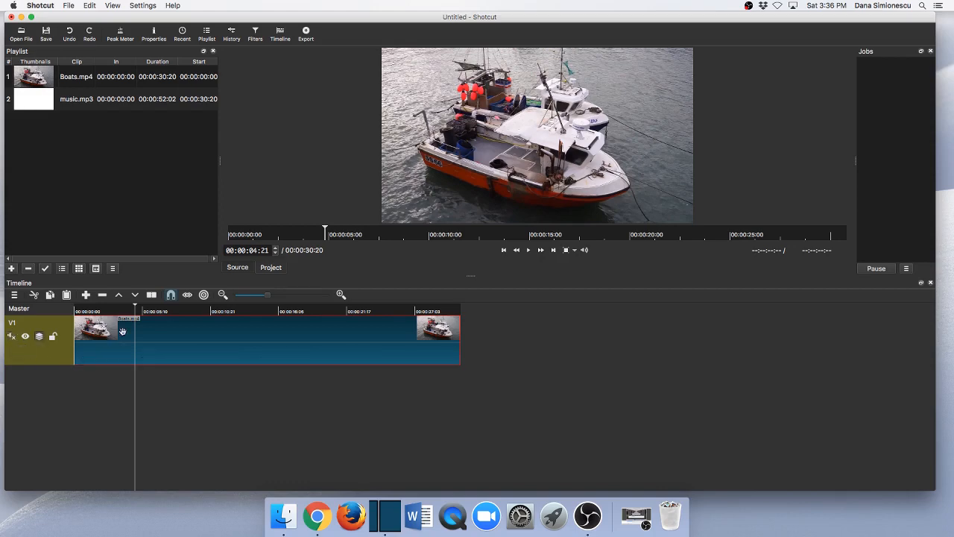
left_click(527, 251)
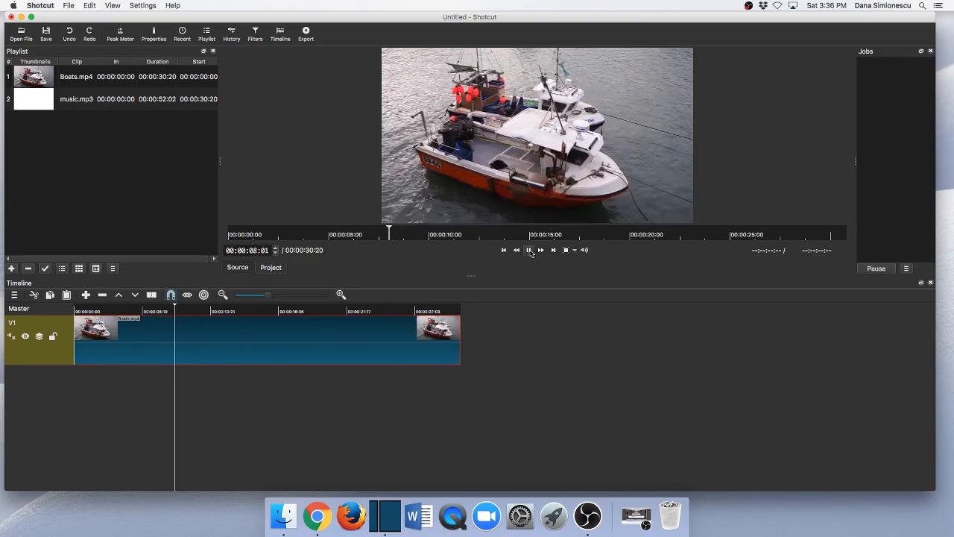
left_click(528, 250)
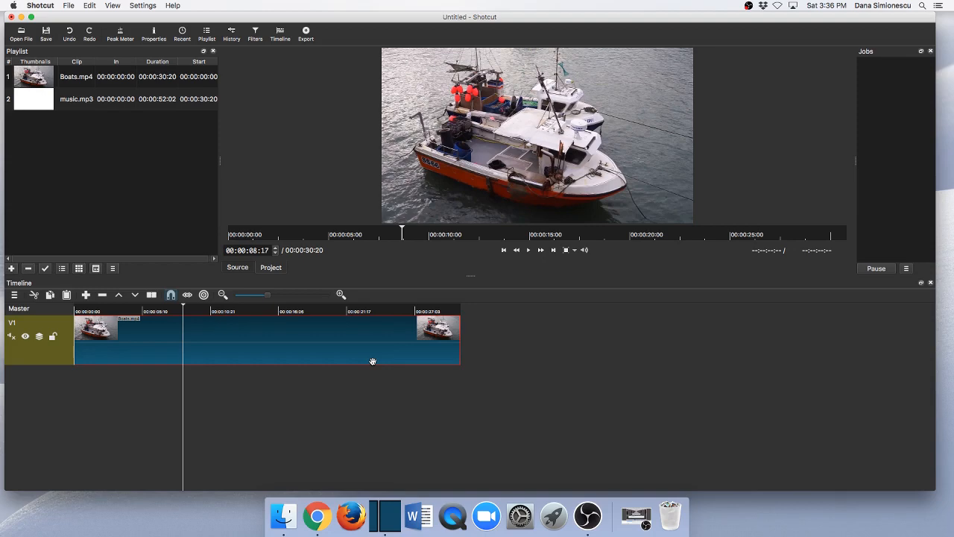
mouse_move(251, 364)
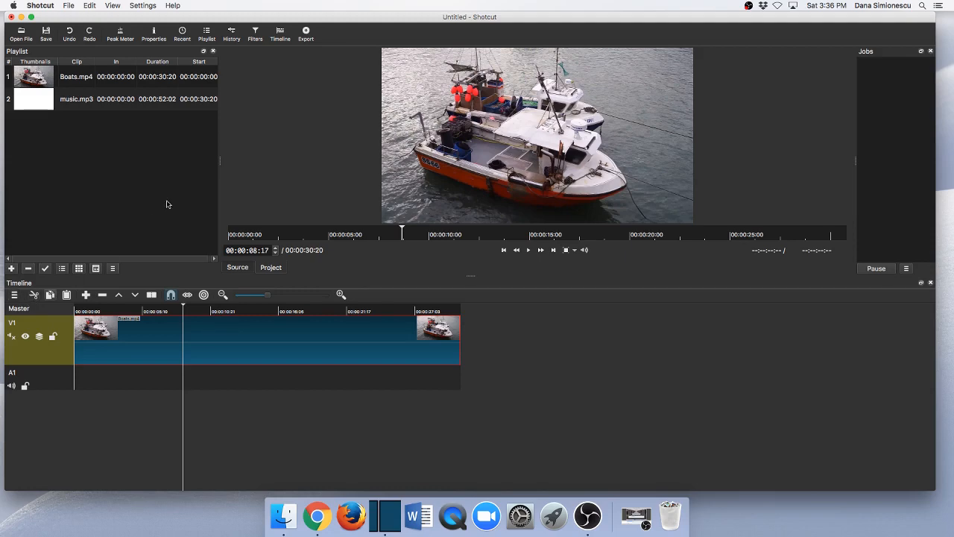
- Pick music.mp3 from the playlist for placement on the new audio track
left_click(87, 98)
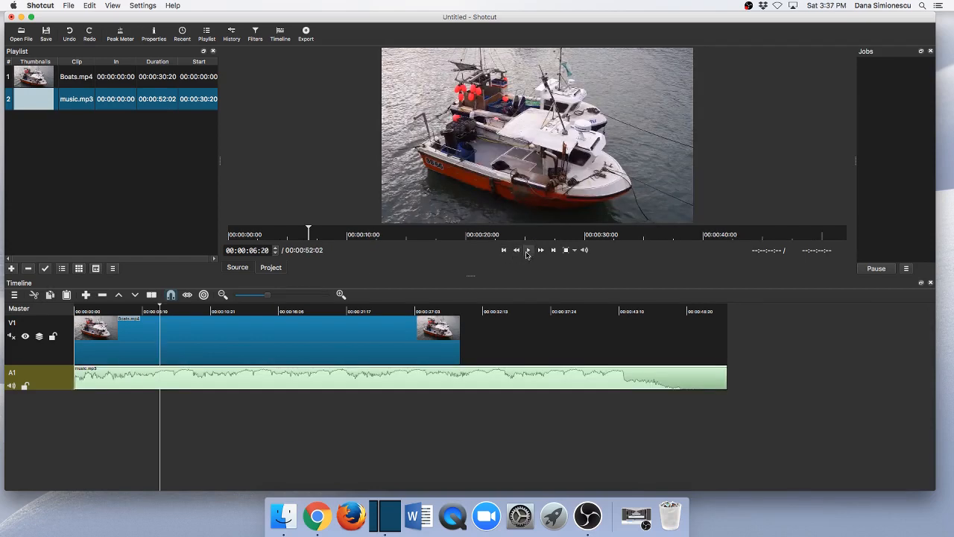
left_click(528, 250)
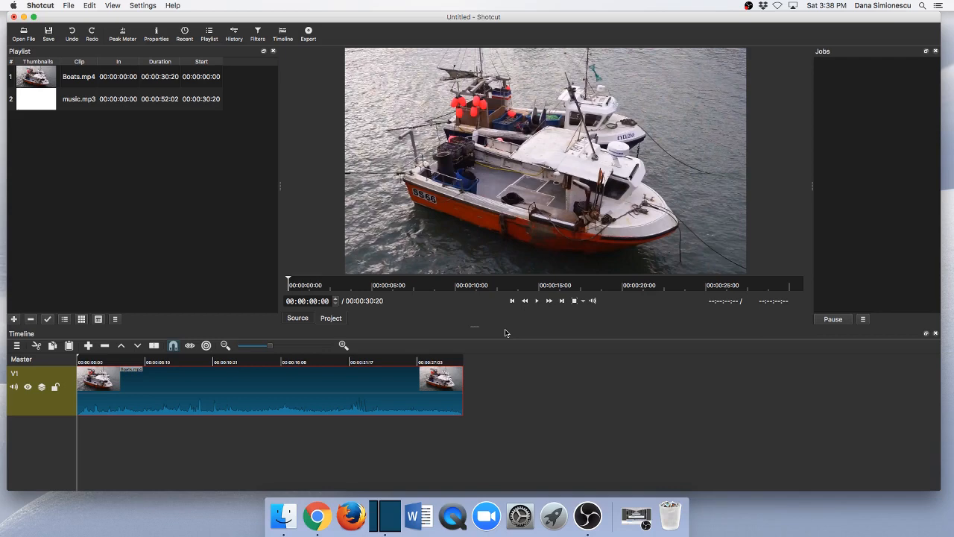
mouse_move(608, 399)
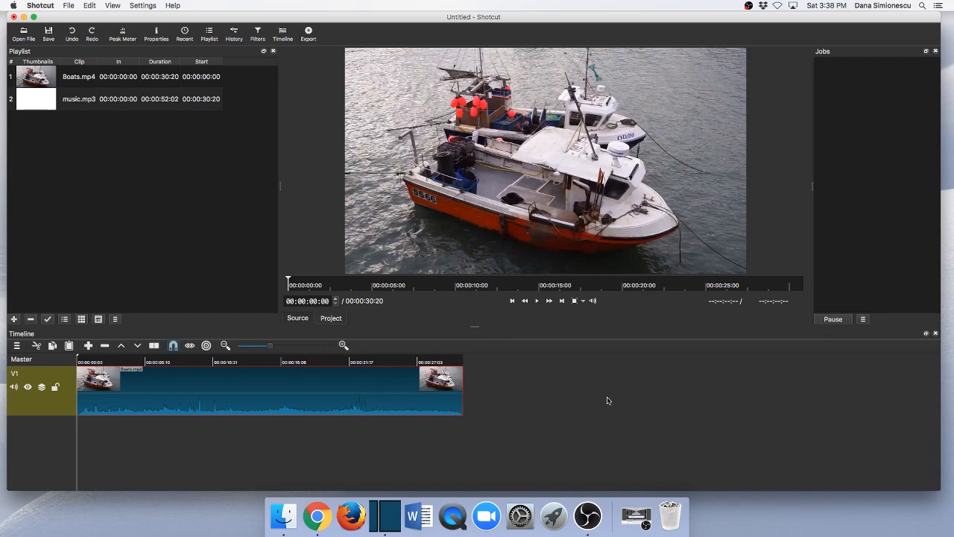
mouse_move(607, 399)
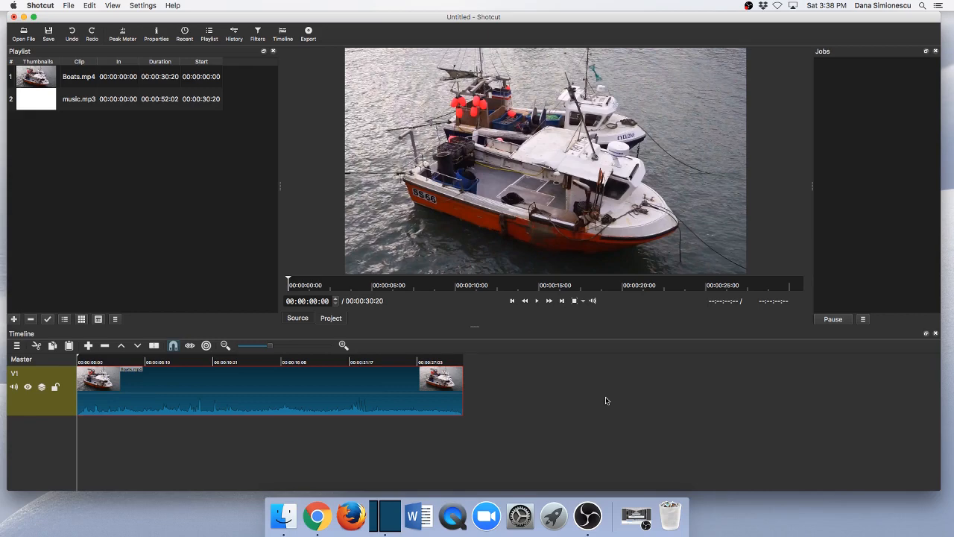
mouse_move(240, 376)
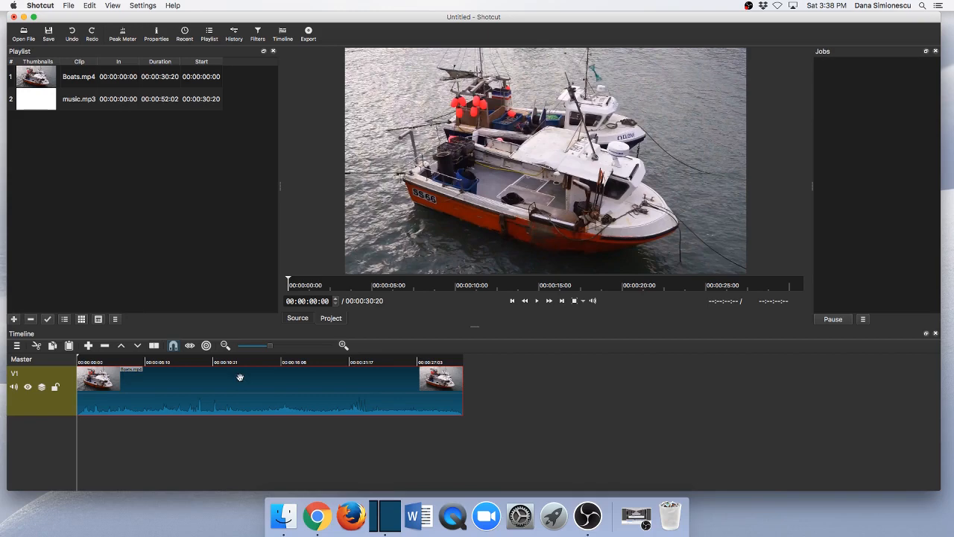
mouse_move(250, 397)
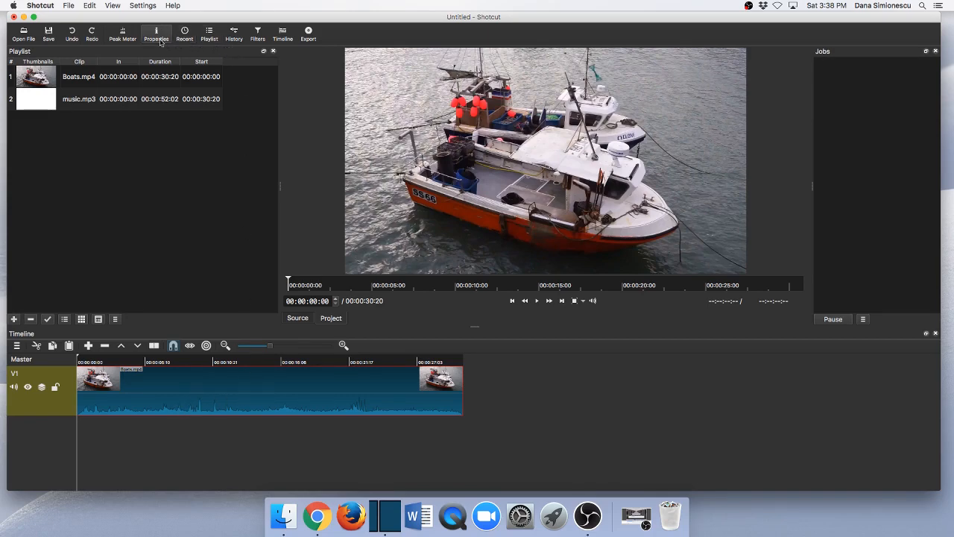
left_click(155, 29)
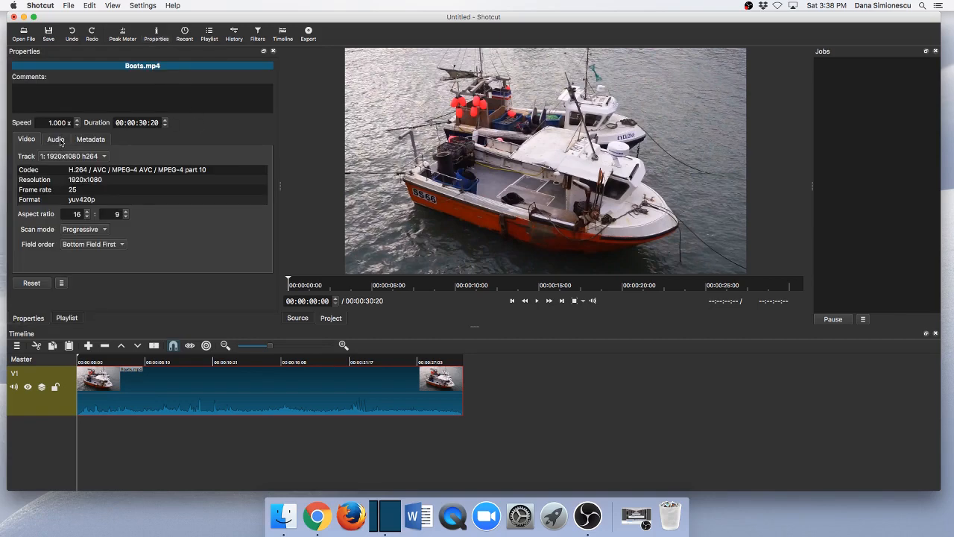
left_click(55, 138)
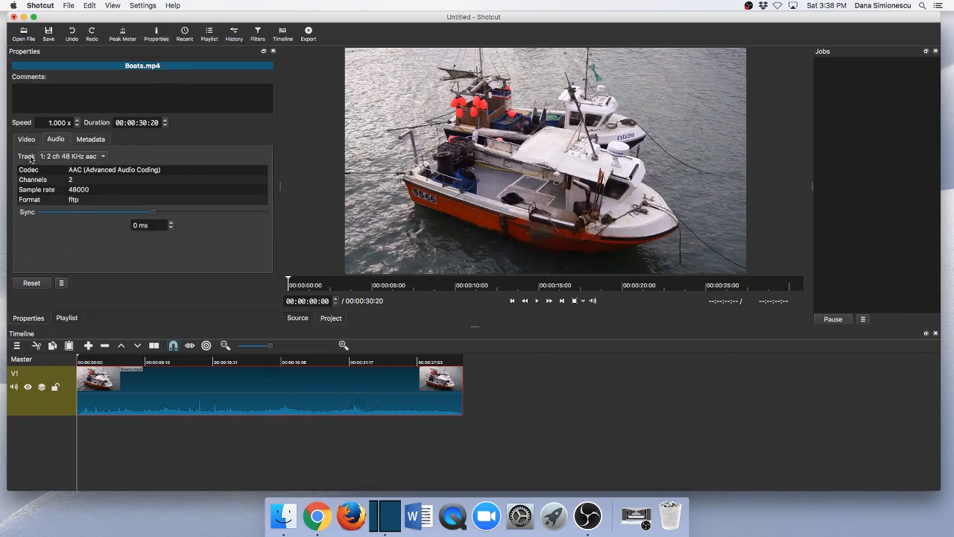
left_click(71, 157)
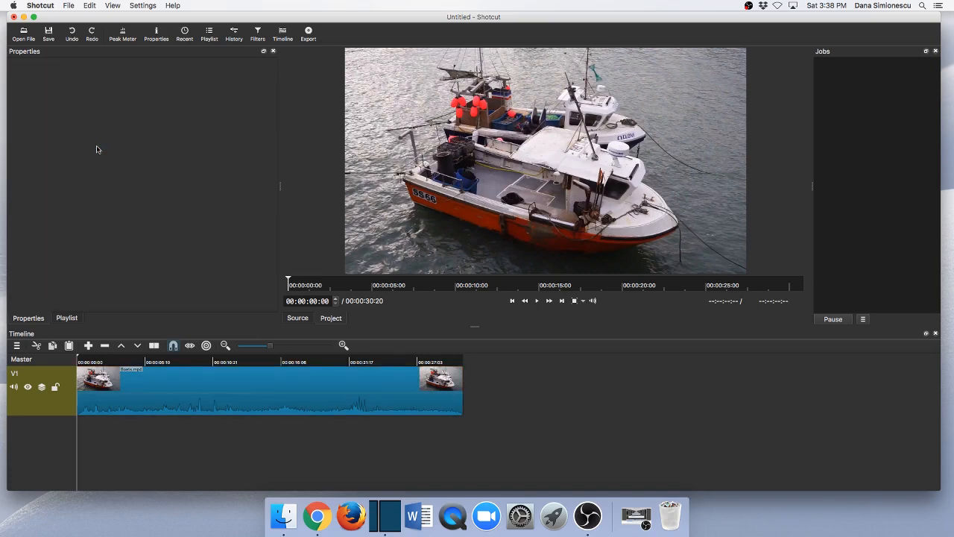
left_click(158, 362)
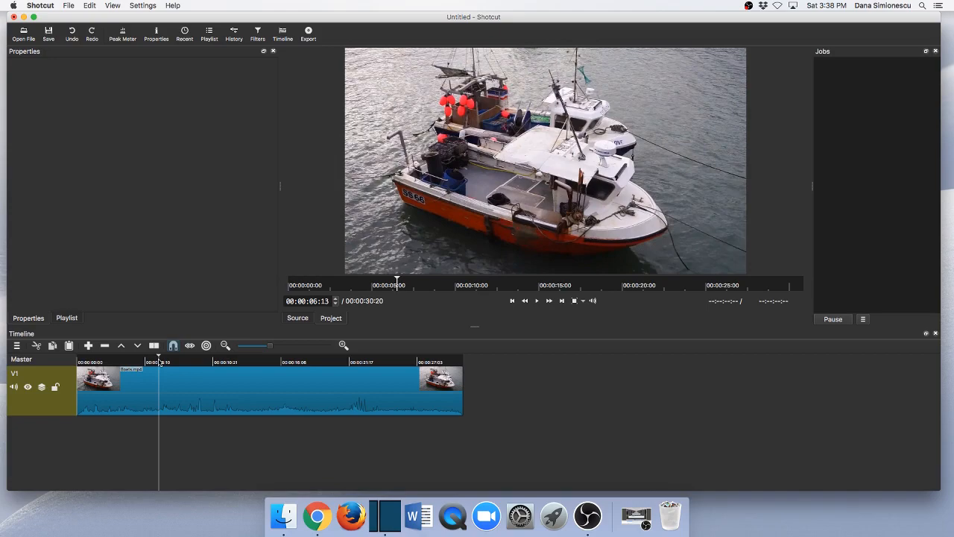
left_click(537, 301)
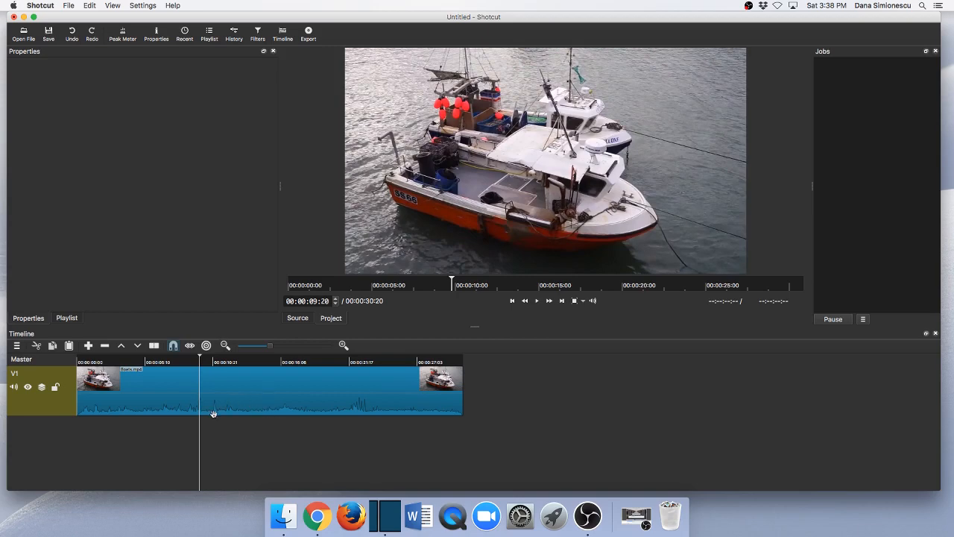
mouse_move(283, 408)
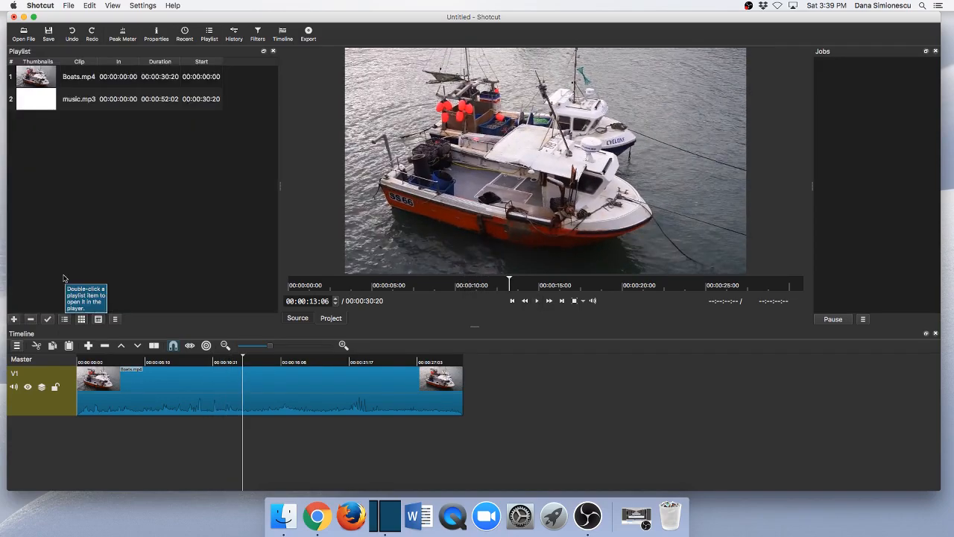
mouse_move(181, 388)
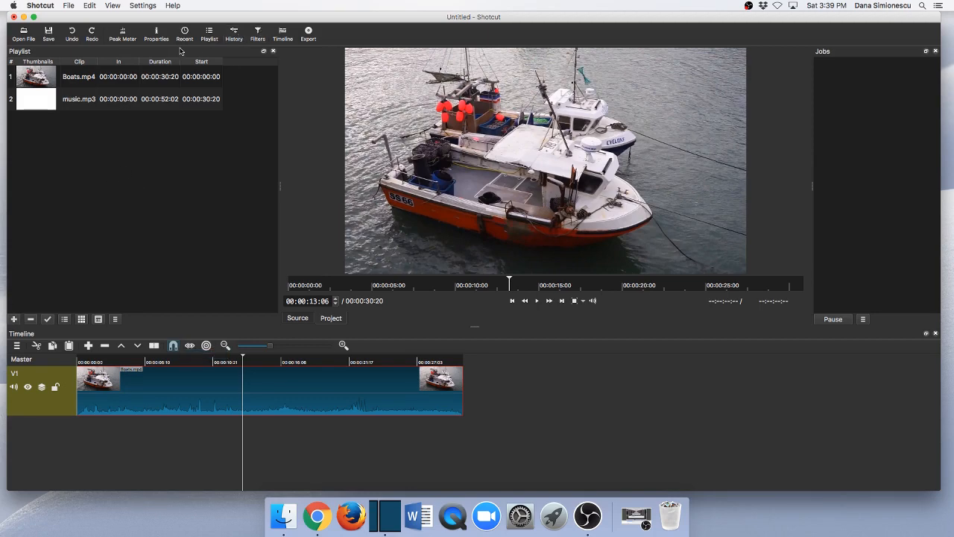
- Show the Boats.mp4 clip's Mute filter and play the silent video to check it
left_click(257, 33)
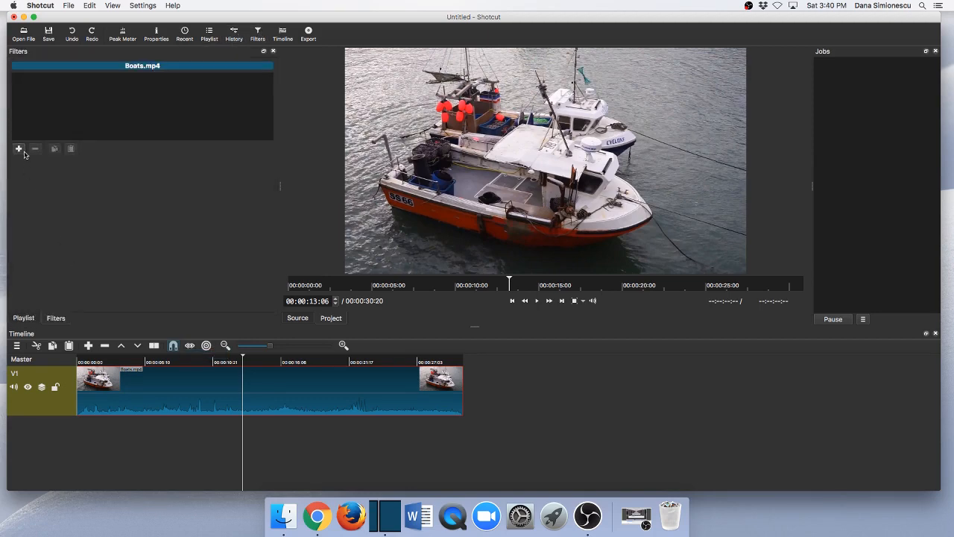
left_click(18, 149)
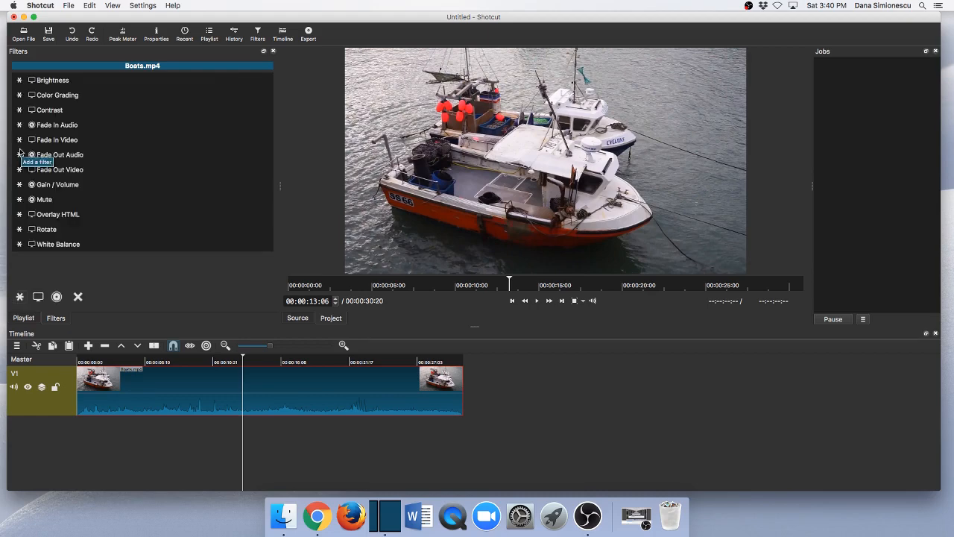
mouse_move(57, 297)
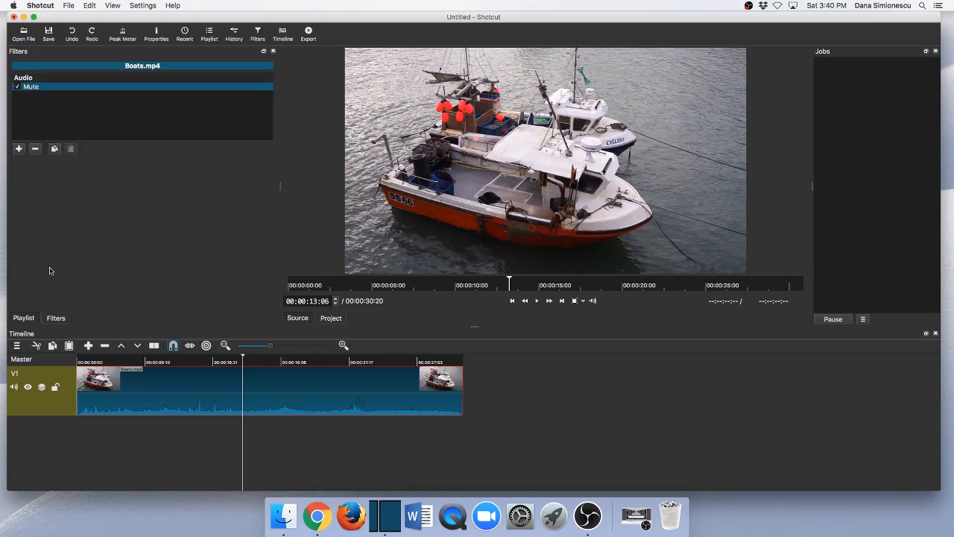
mouse_move(523, 322)
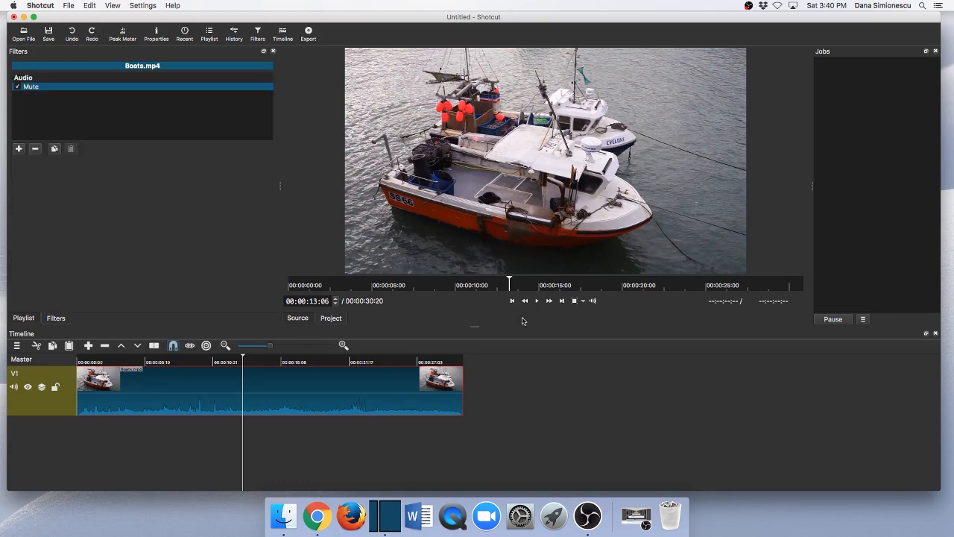
left_click(537, 301)
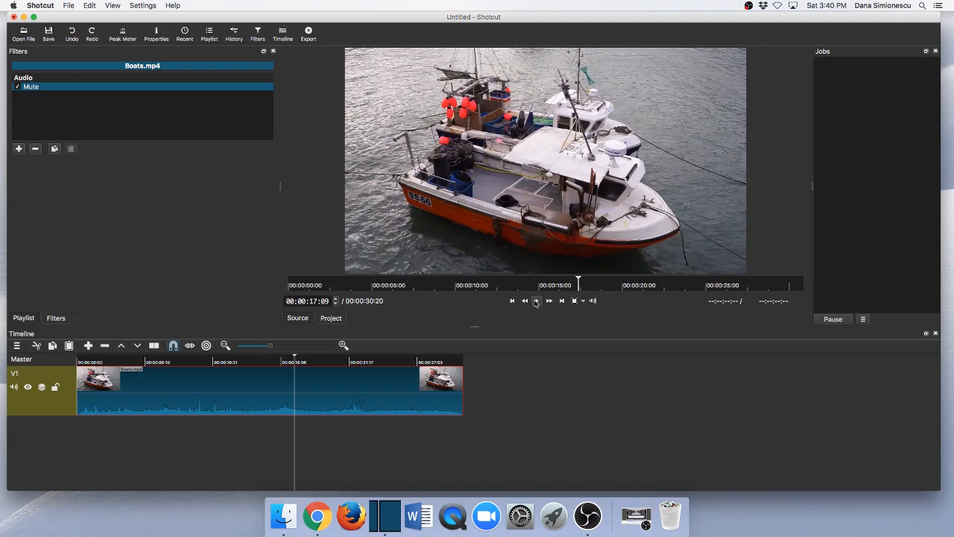
mouse_move(536, 301)
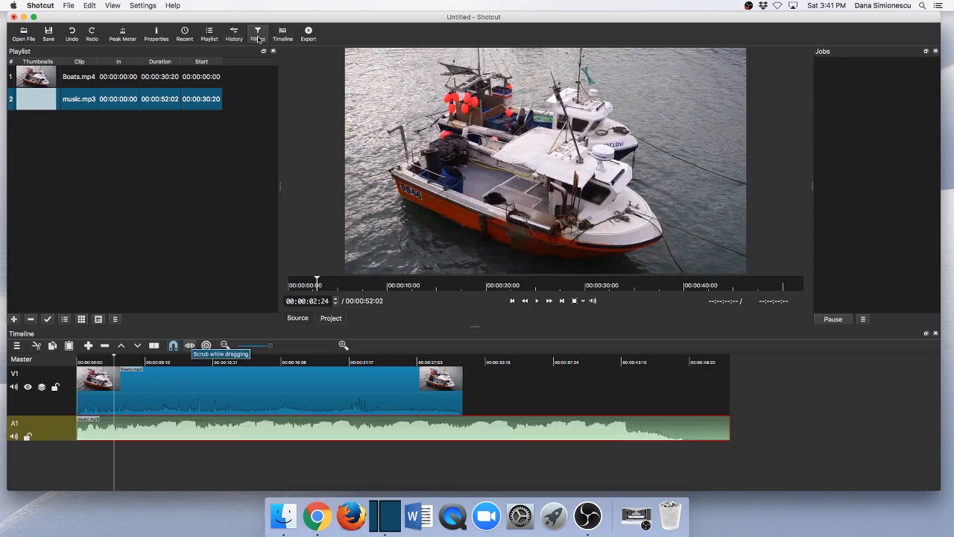
- Add a Fade In Audio filter of about 00:00:16:19 to music.mp3 and preview it
left_click(256, 33)
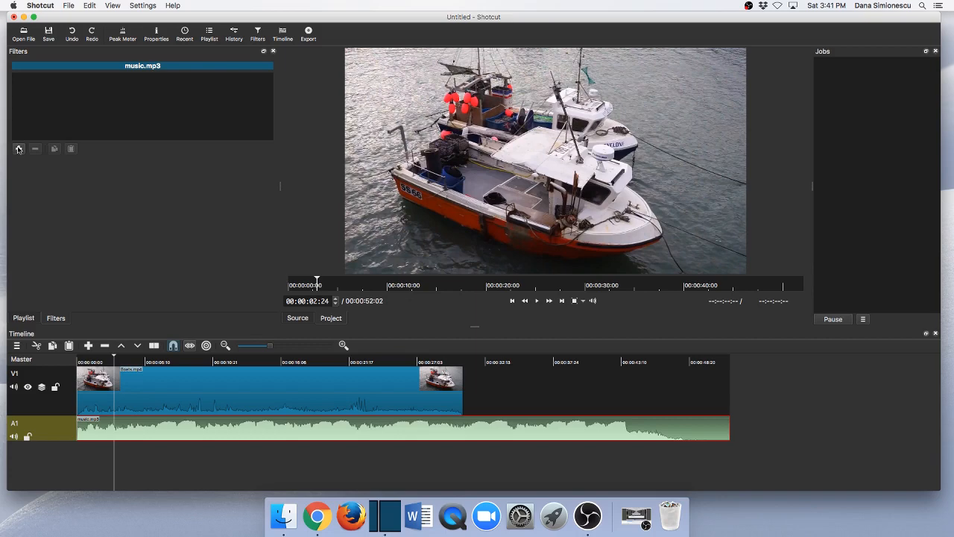
left_click(18, 149)
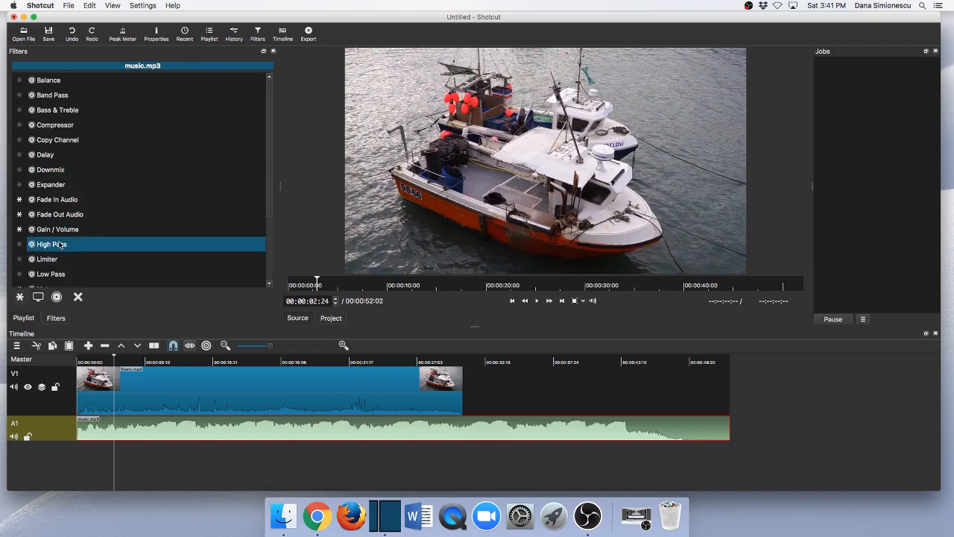
left_click(57, 200)
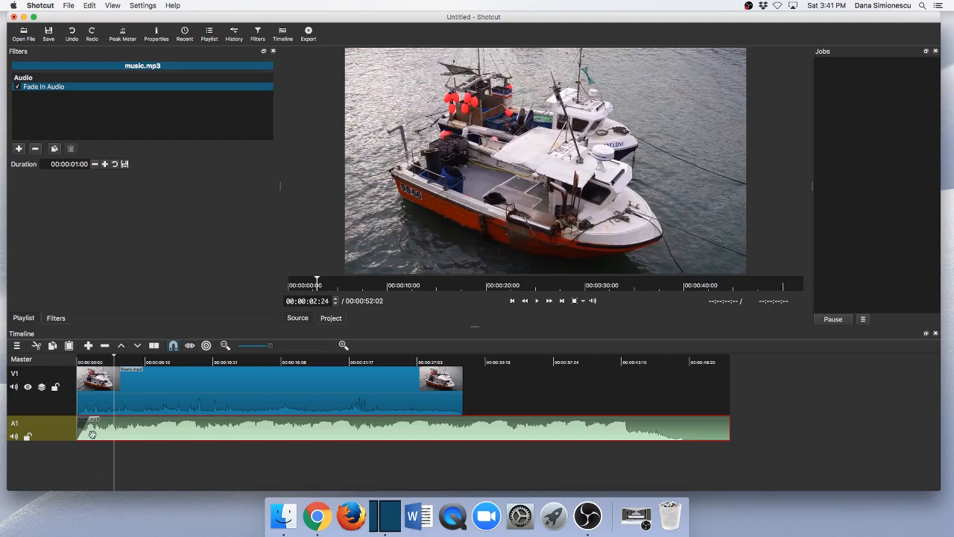
mouse_move(328, 426)
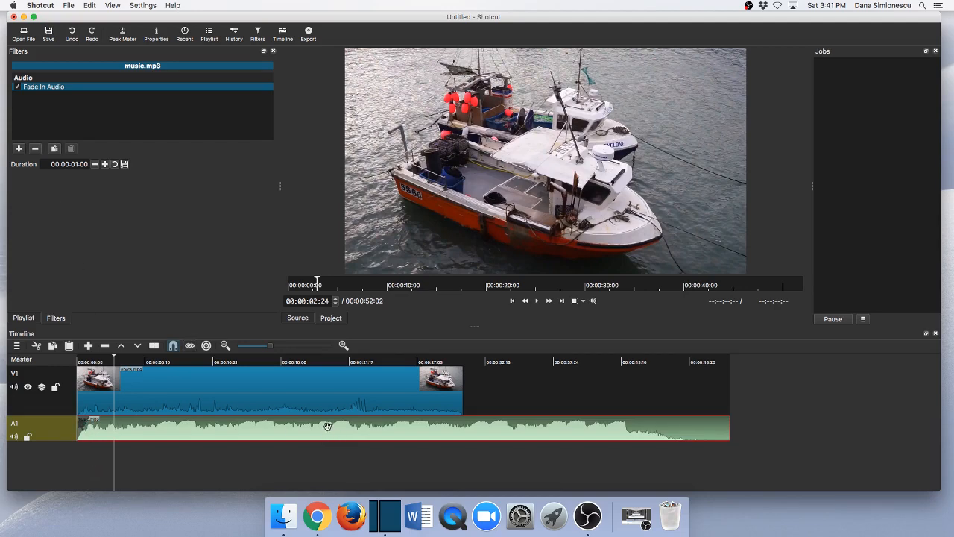
mouse_move(724, 434)
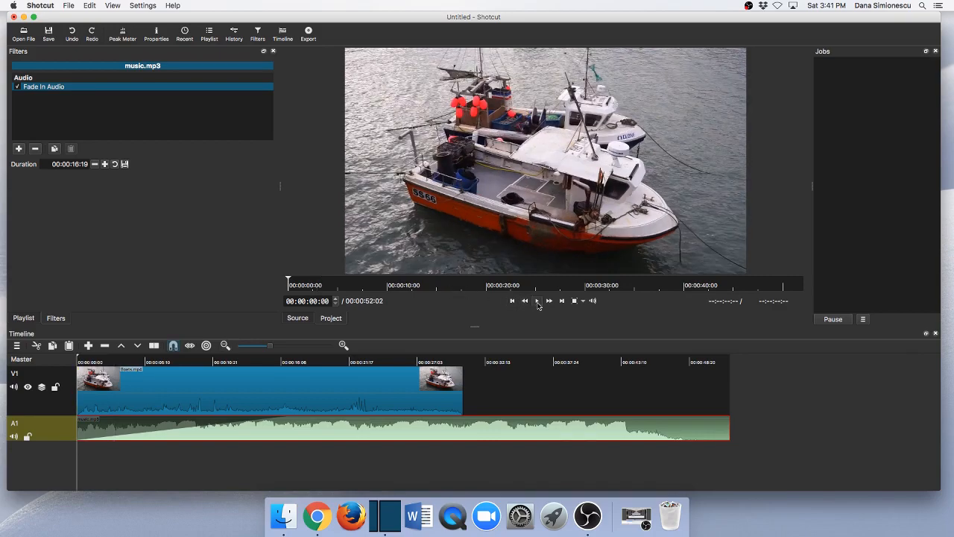
left_click(537, 301)
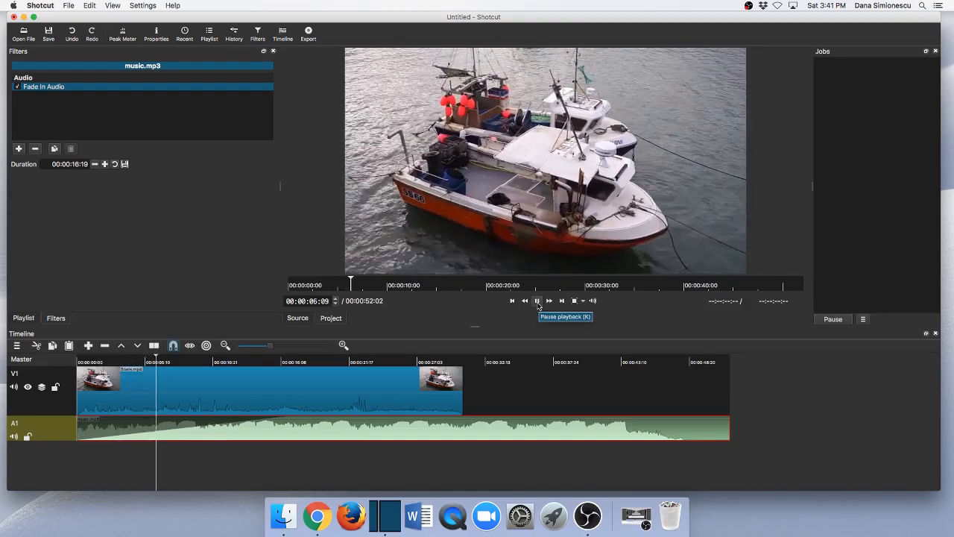
left_click(537, 301)
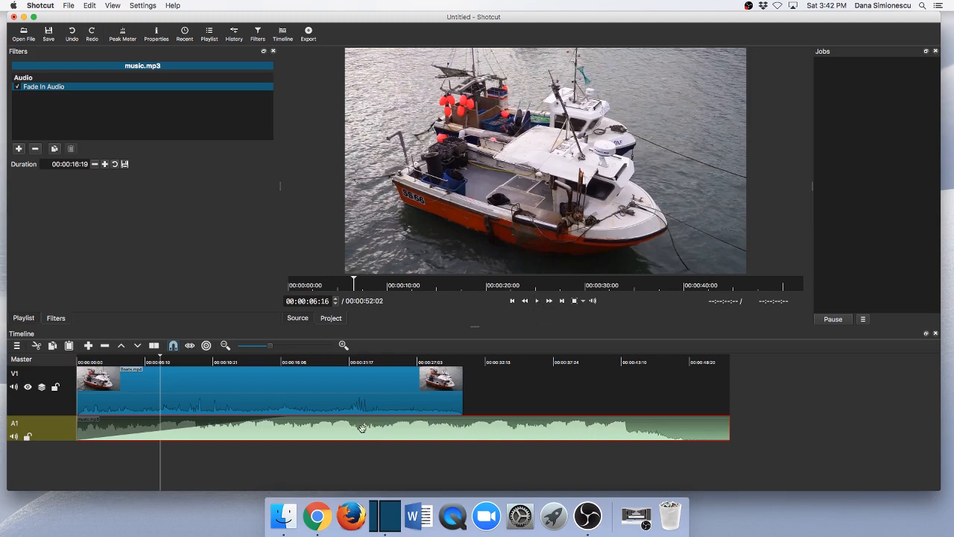
mouse_move(349, 420)
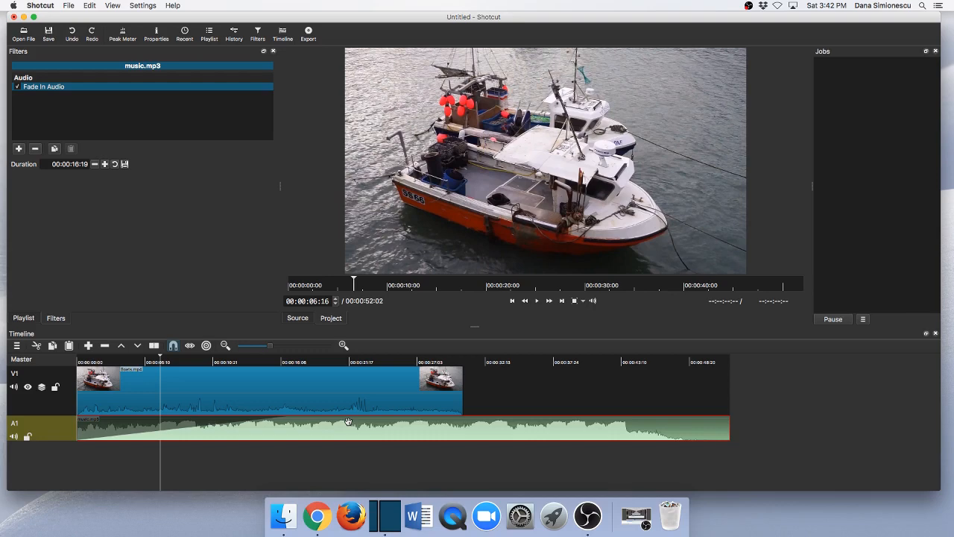
mouse_move(92, 185)
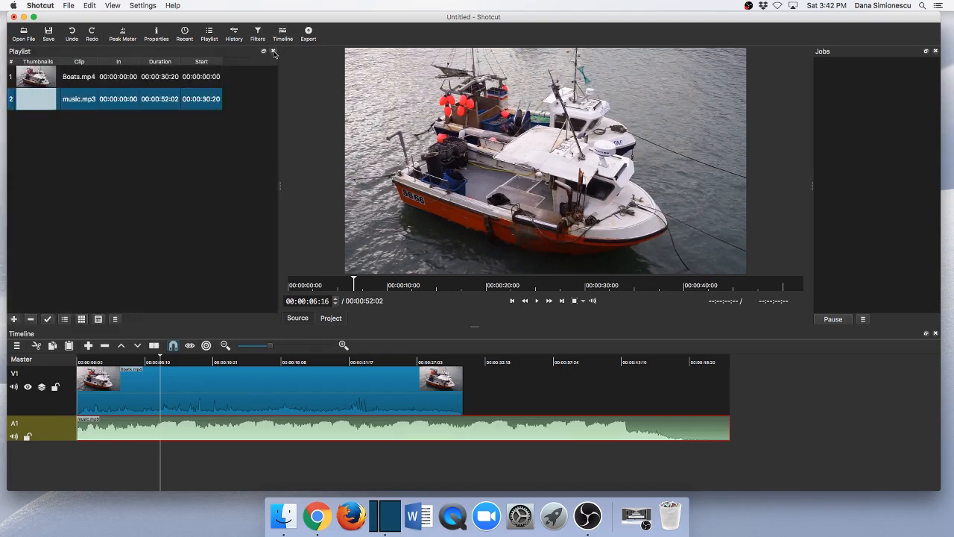
mouse_move(137, 337)
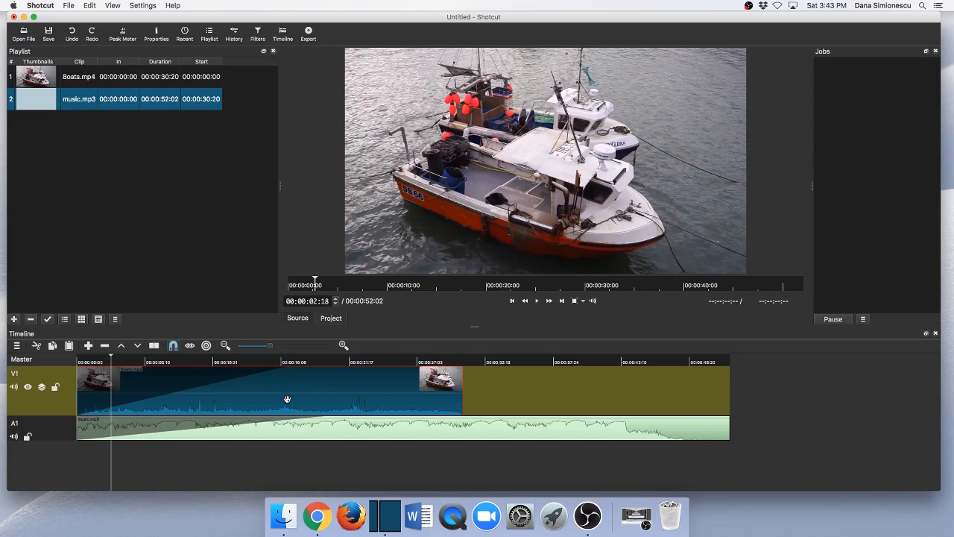
- Jump to the timeline start and play to preview the music's fade-in ramp
left_click(537, 301)
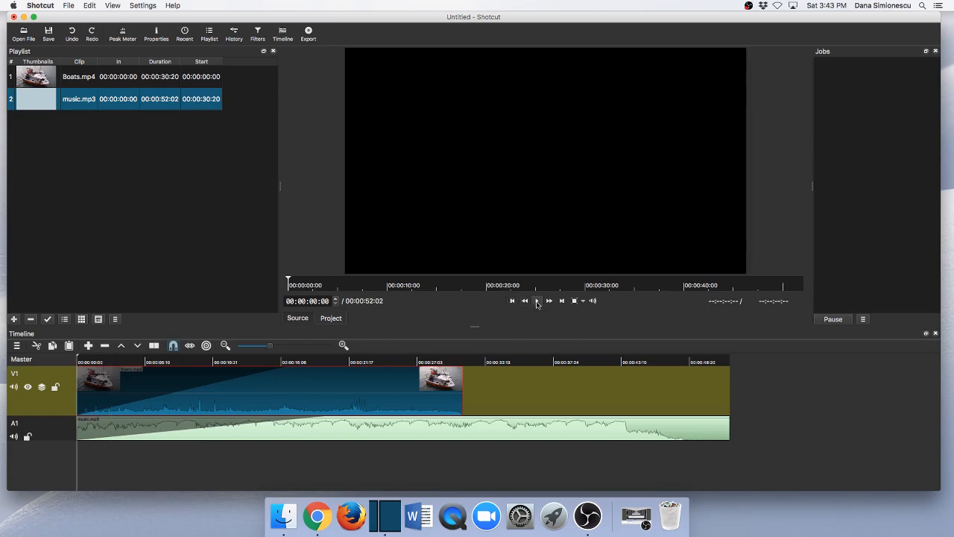
left_click(537, 301)
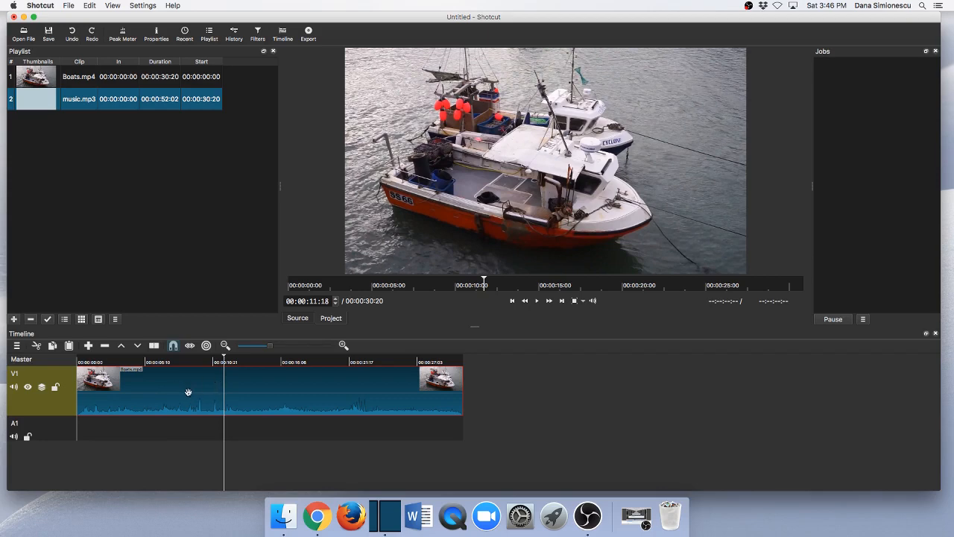
- Copy Boats.mp4 onto audio track A1 and shift the pasted audio about 7 seconds earlier
right_click(188, 391)
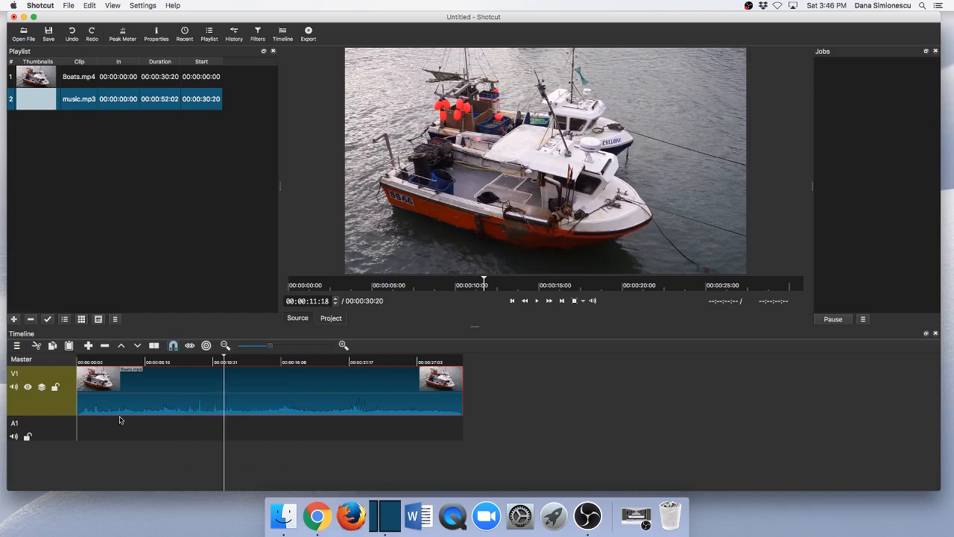
mouse_move(51, 435)
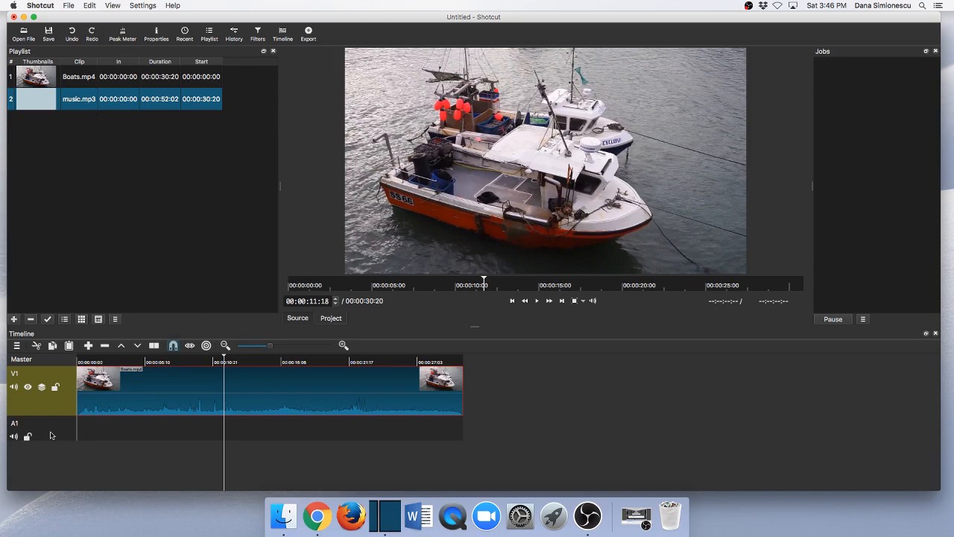
left_click(41, 430)
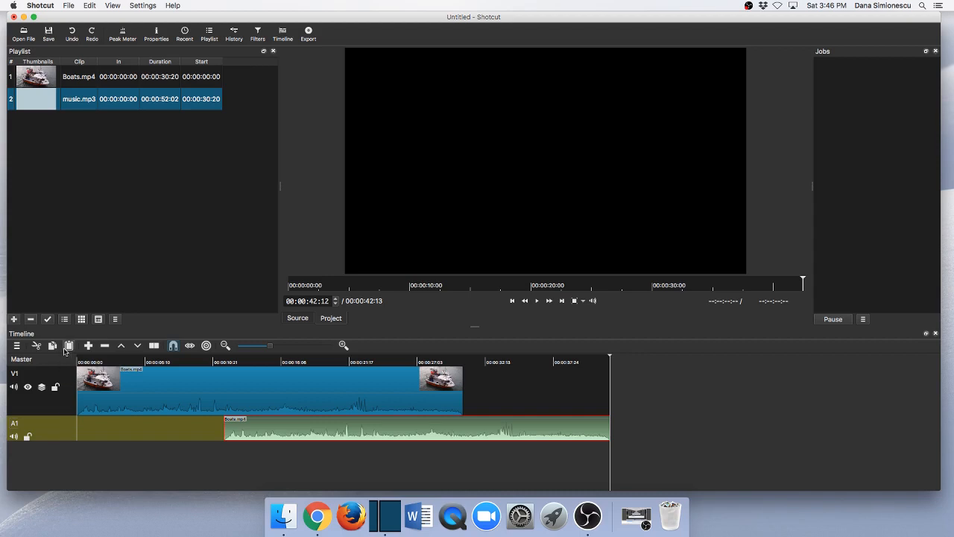
mouse_move(68, 345)
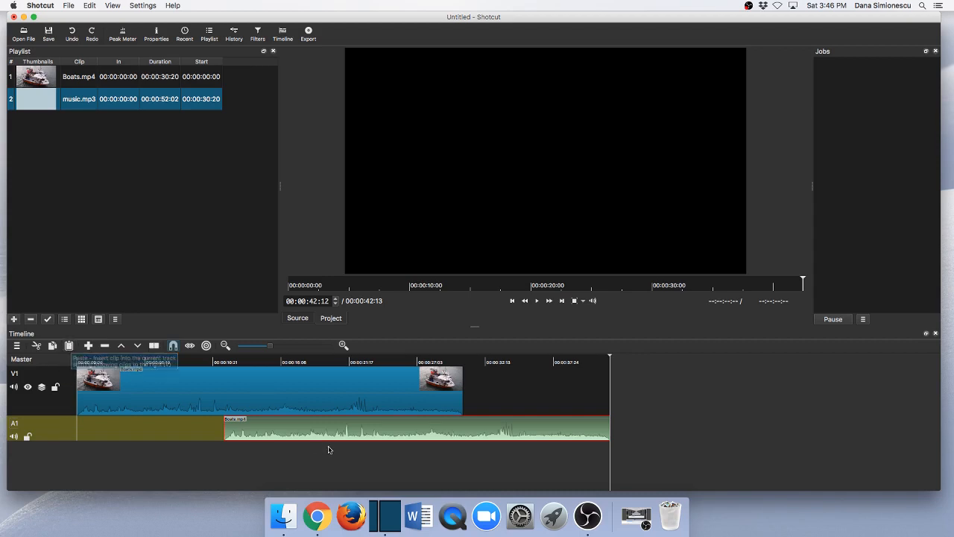
mouse_move(379, 427)
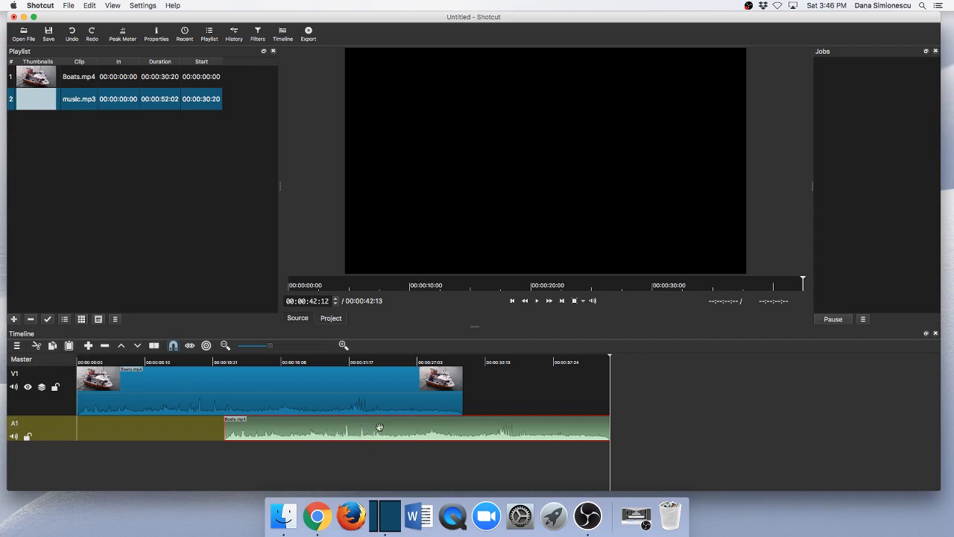
left_click_drag(379, 429, 271, 431)
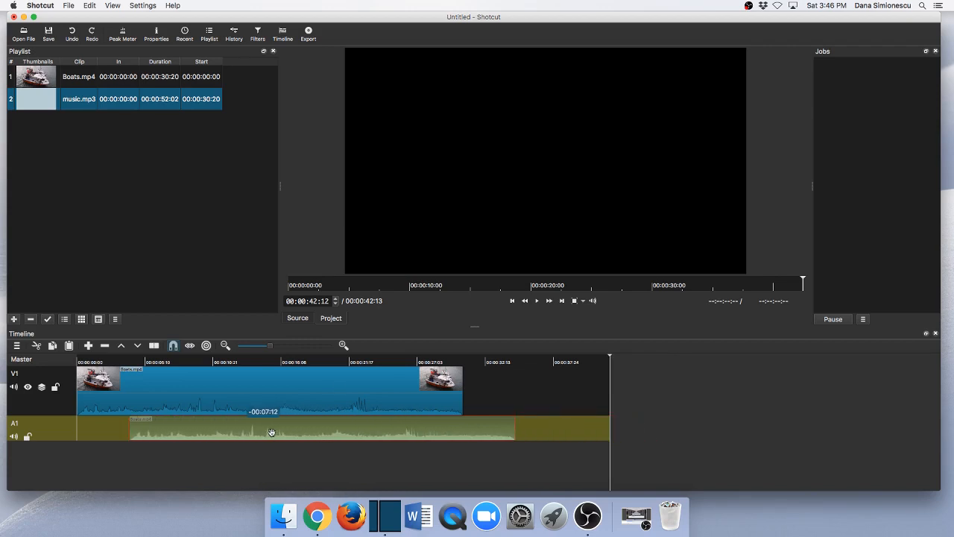